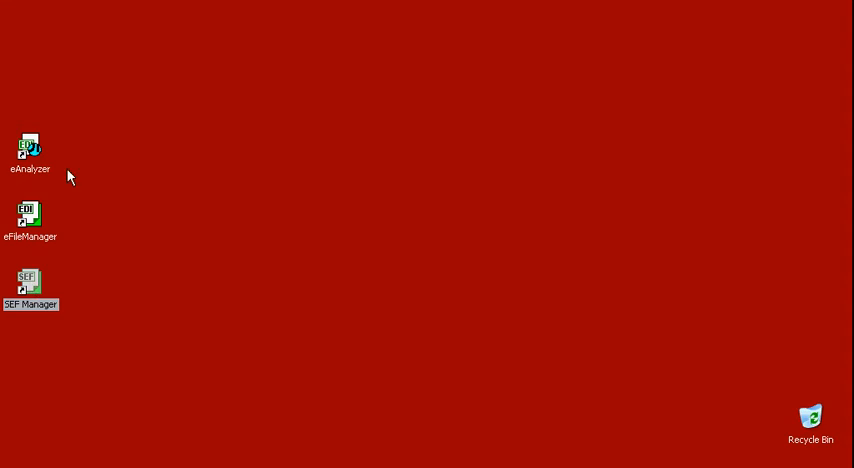
mouse_move(28, 280)
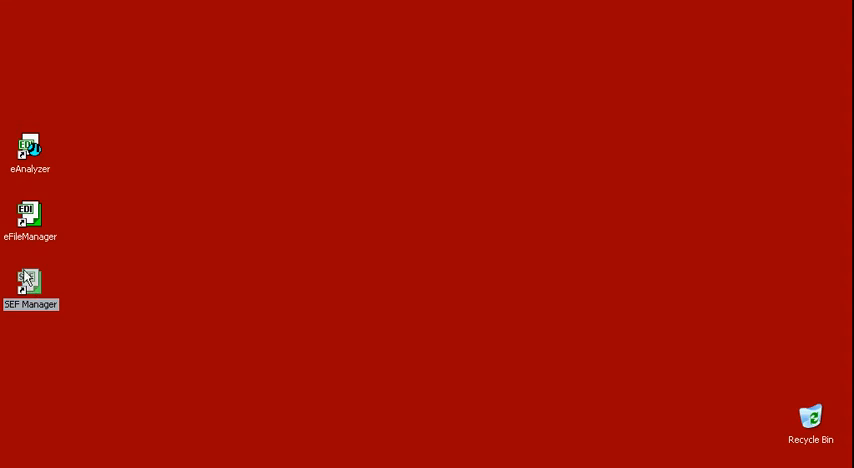
Step: Launch SEF Manager from its desktop shortcut and select 837_X098.SEF in the demo folder
double_click(30, 283)
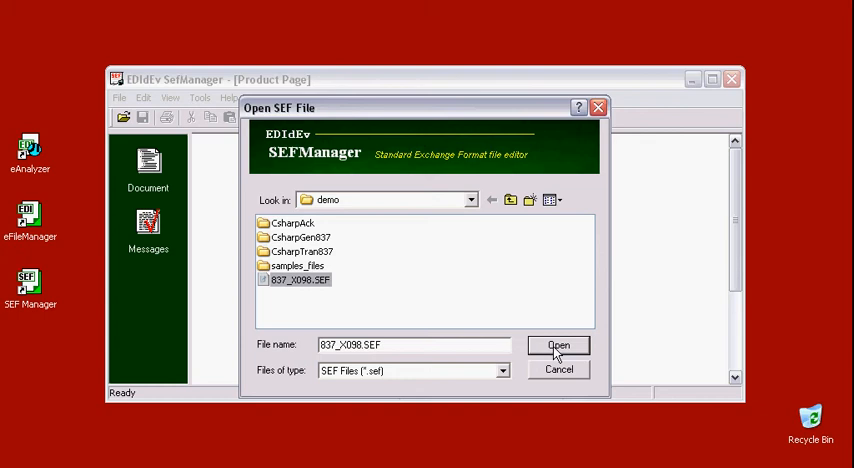
Step: Open 837_X098.SEF, maximize the editor, and widen the file tree pane
click(558, 345)
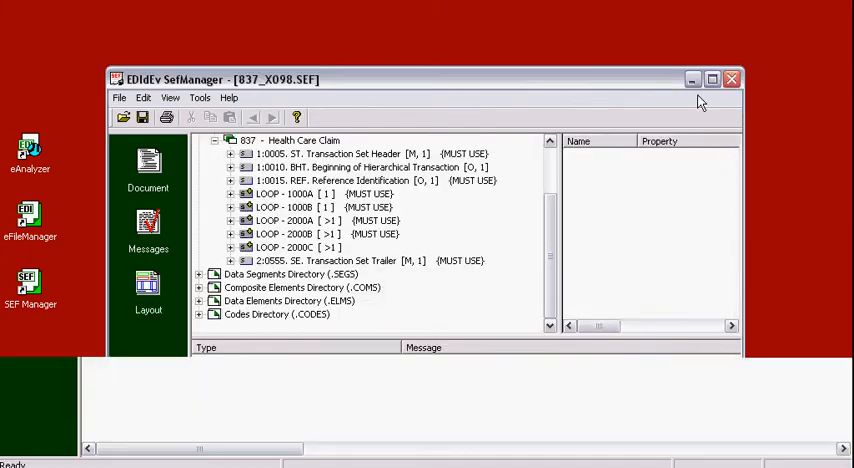
click(712, 79)
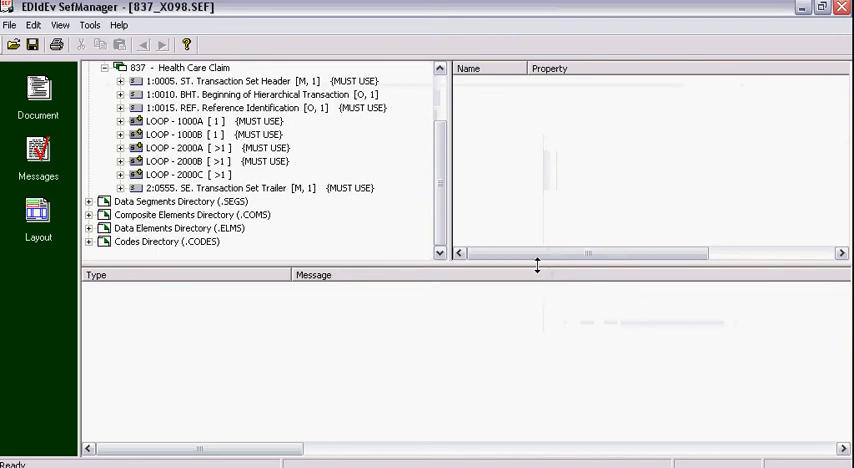
click(38, 217)
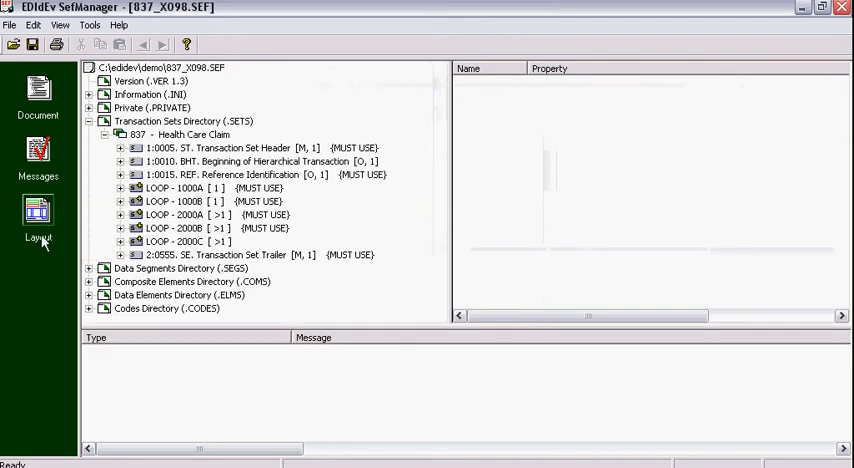
Step: Show the 837 layout report and jump to the 1:0010 BHT segment details
click(38, 215)
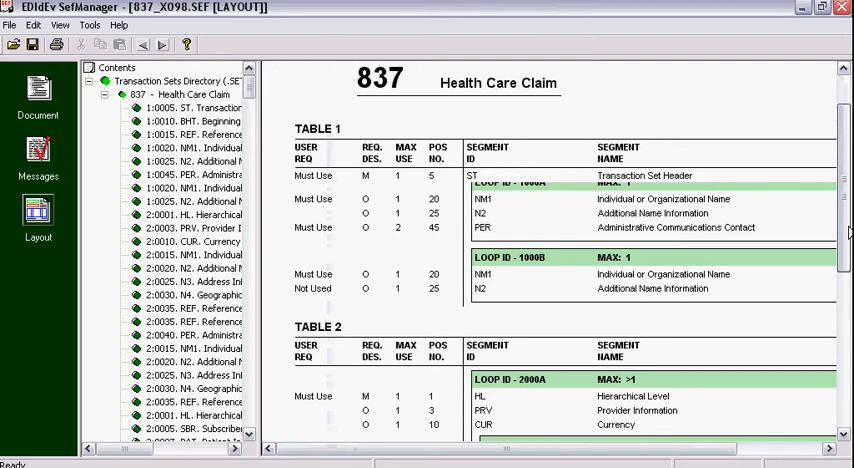
scroll(down, 3)
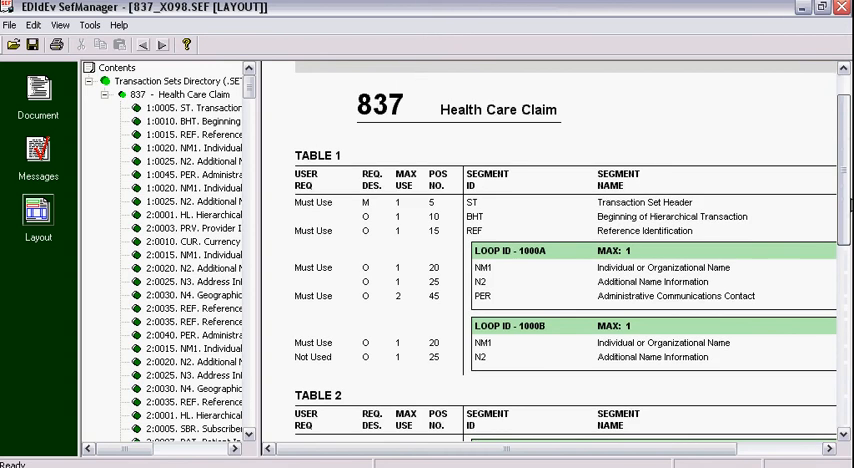
click(200, 121)
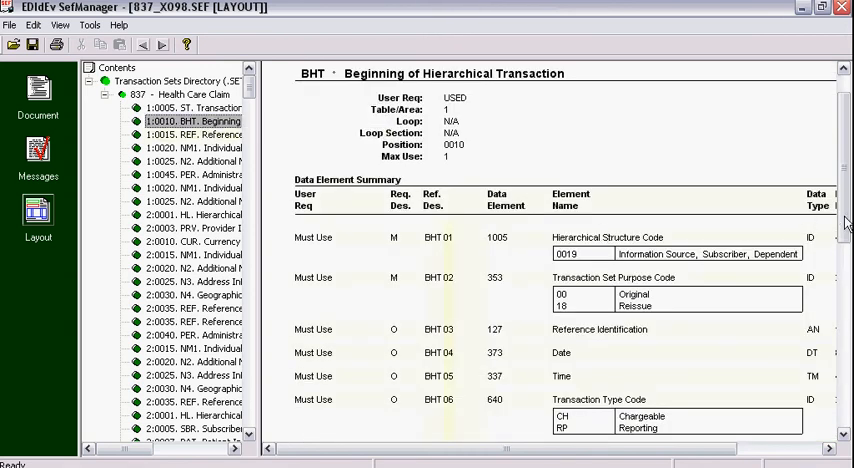
scroll(down, 3)
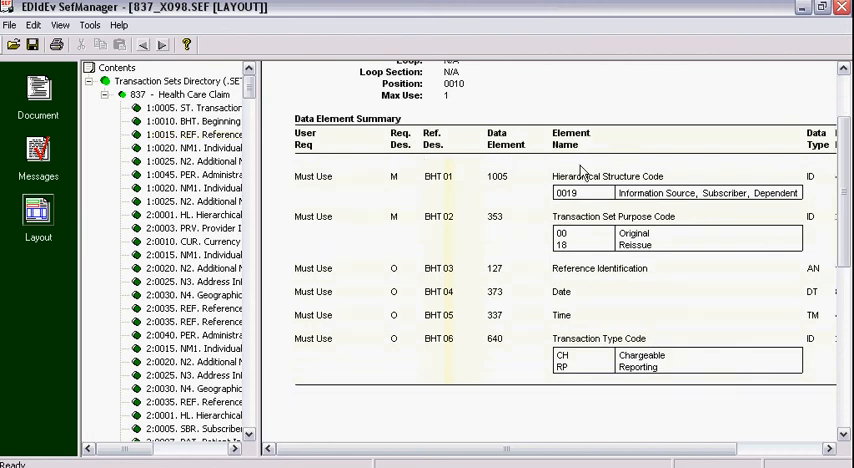
mouse_move(605, 403)
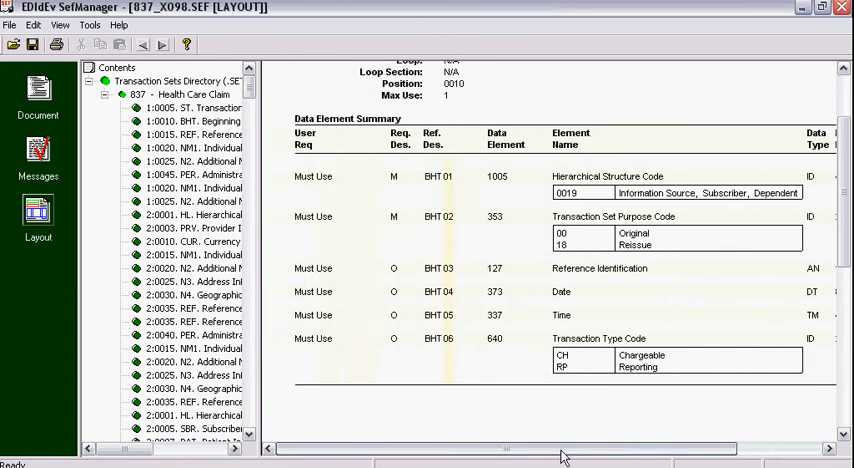
click(195, 214)
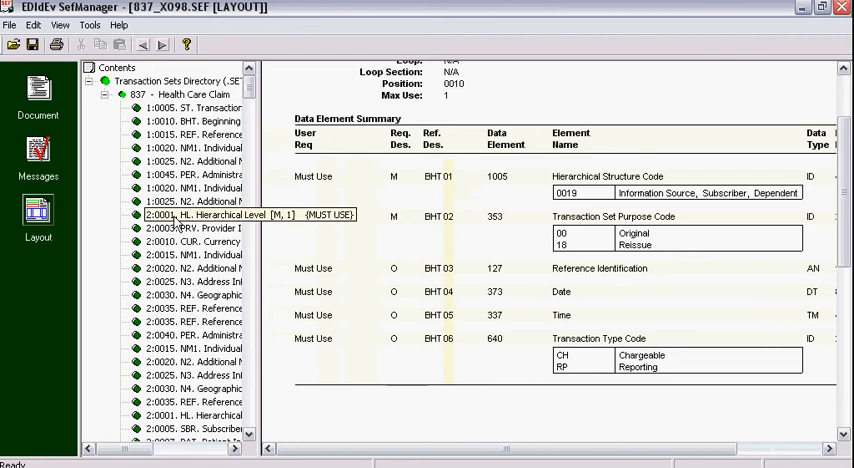
Step: Browse LOOP 2000A and its PRV segment, then select the 1:0010 BHT segment
click(38, 95)
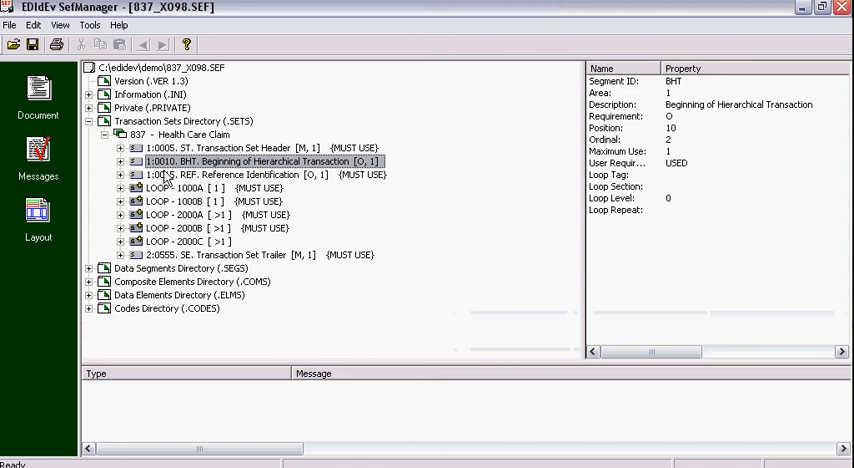
click(265, 174)
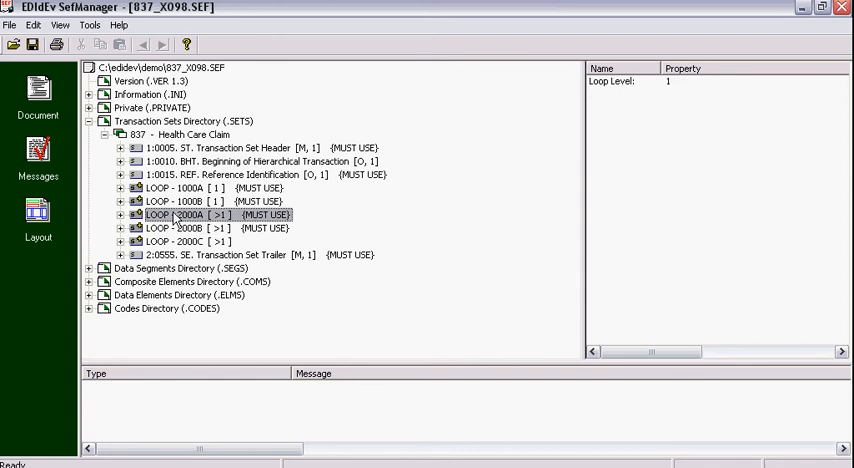
click(119, 214)
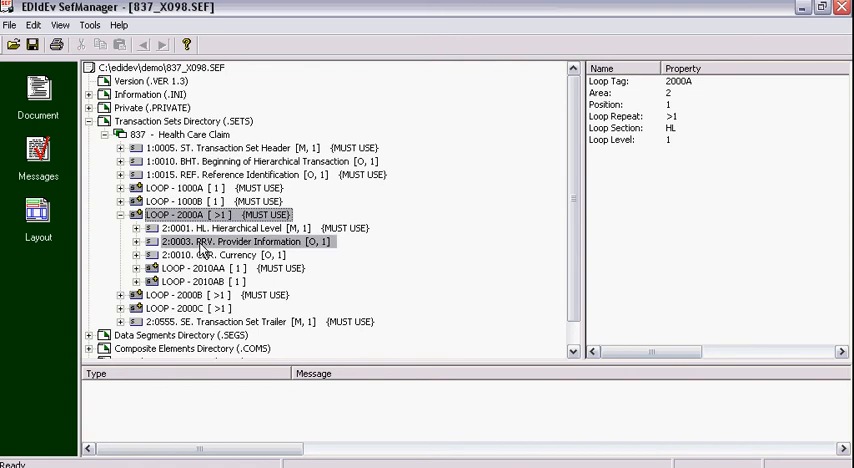
click(137, 241)
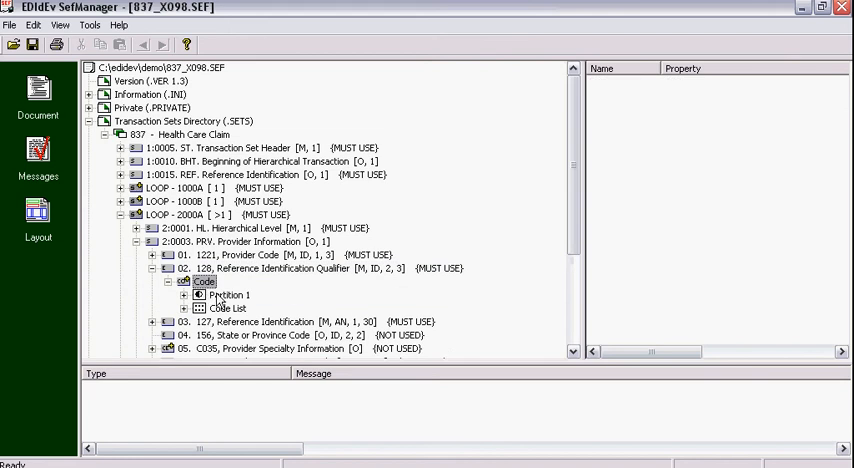
click(198, 295)
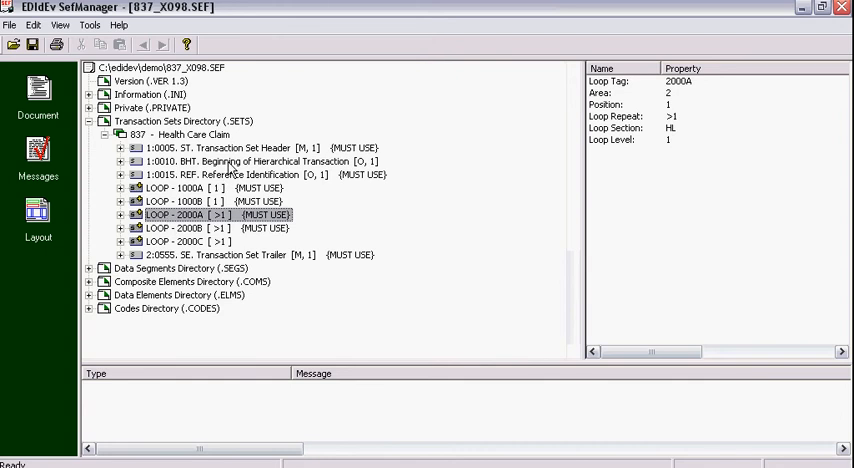
click(250, 161)
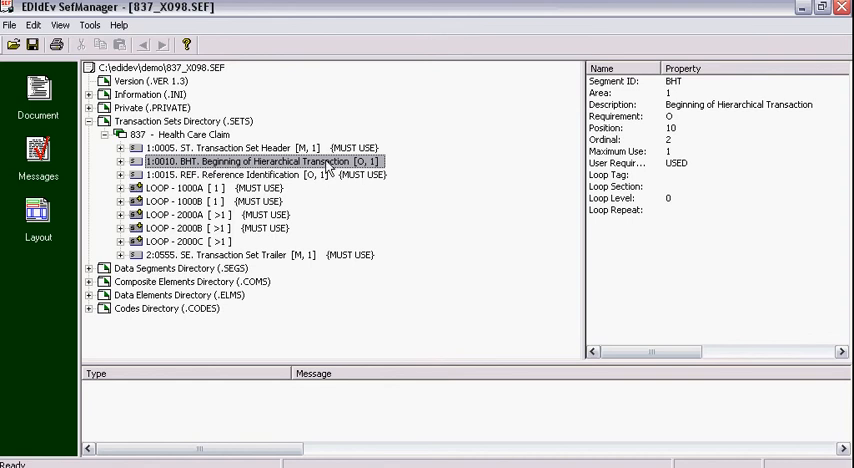
mouse_move(350, 170)
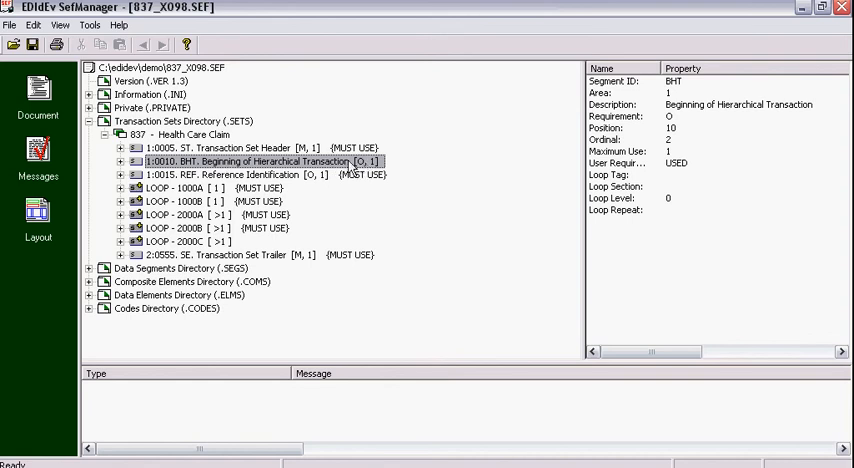
Step: Set the BHT segment reference's User Requirement to MUST USE
right_click(260, 161)
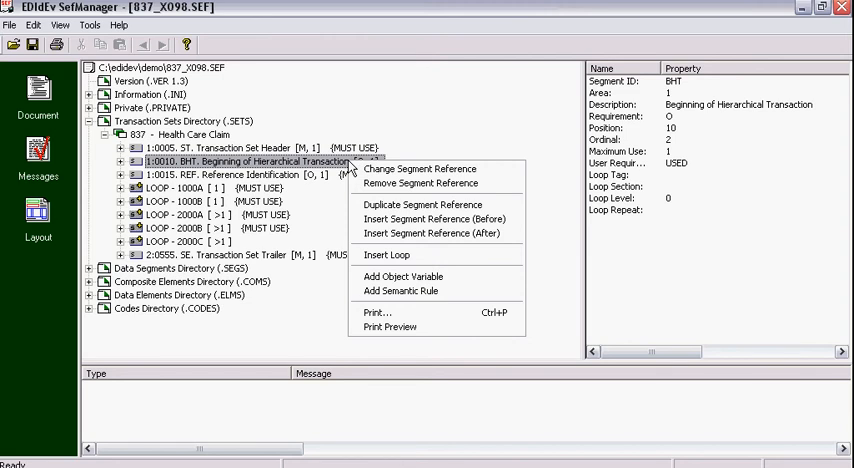
click(419, 168)
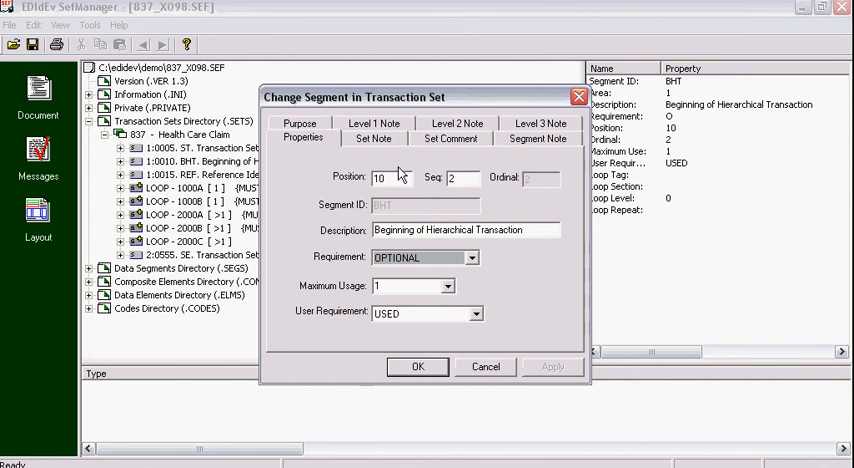
click(474, 313)
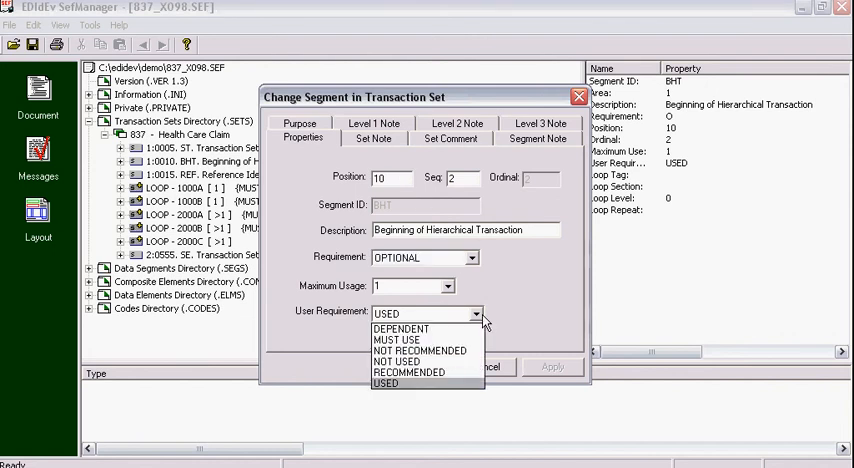
mouse_move(395, 339)
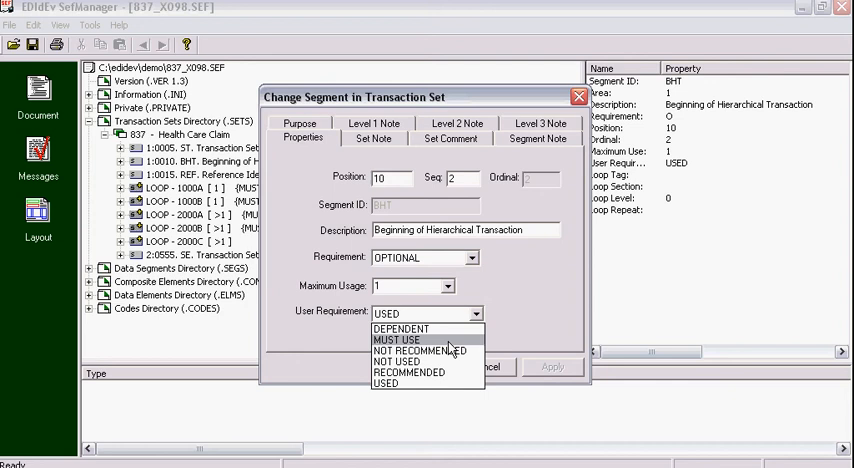
click(397, 339)
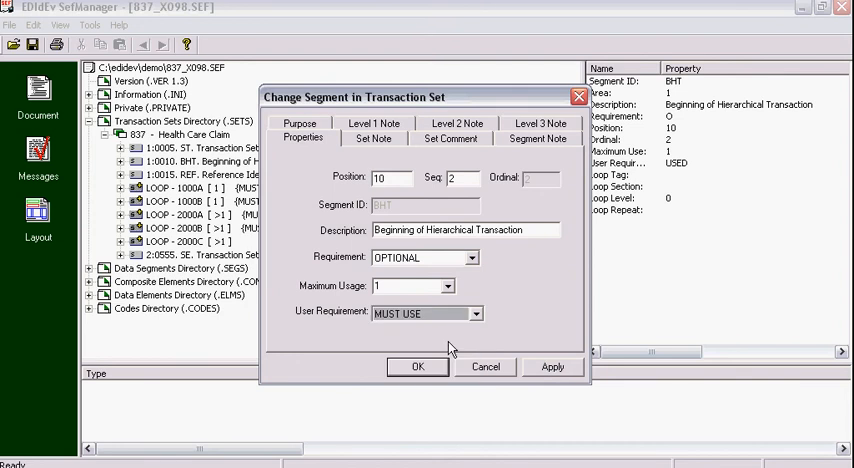
click(417, 366)
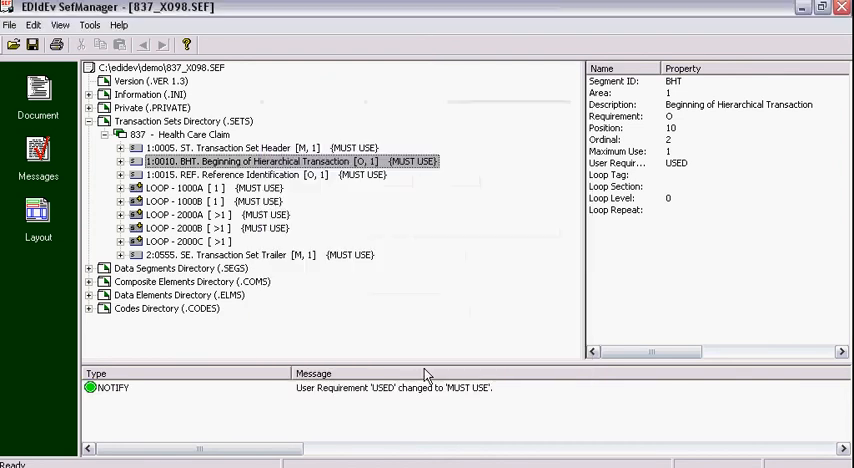
mouse_move(394, 151)
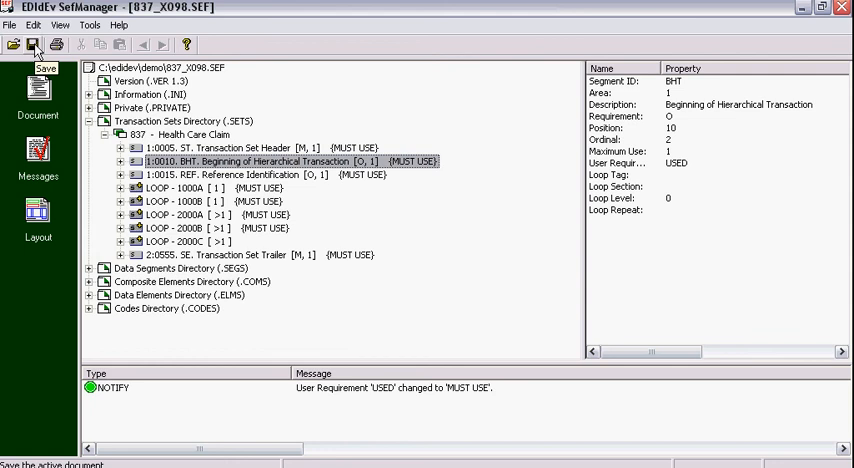
Step: Save the edited file as 837_X098_companyA.SEF with Save As
click(9, 24)
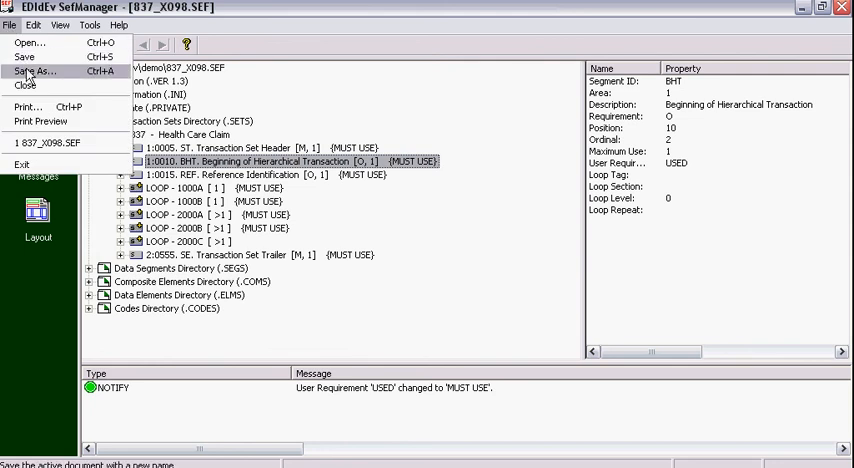
click(35, 71)
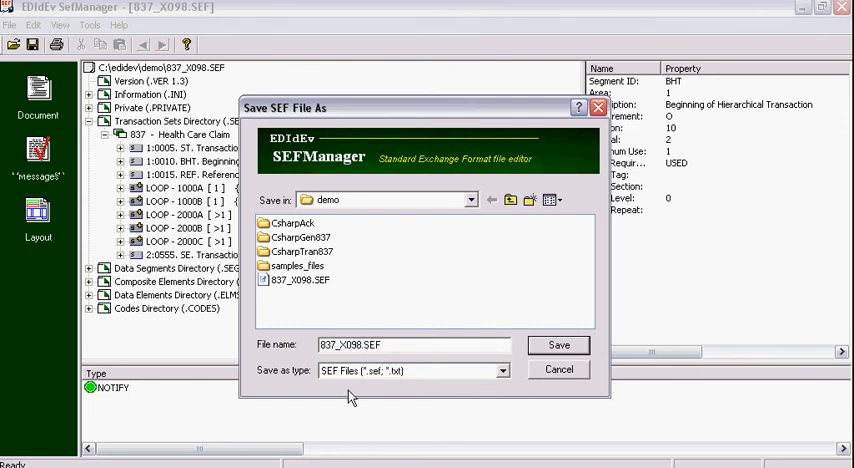
click(410, 344)
text(_company)
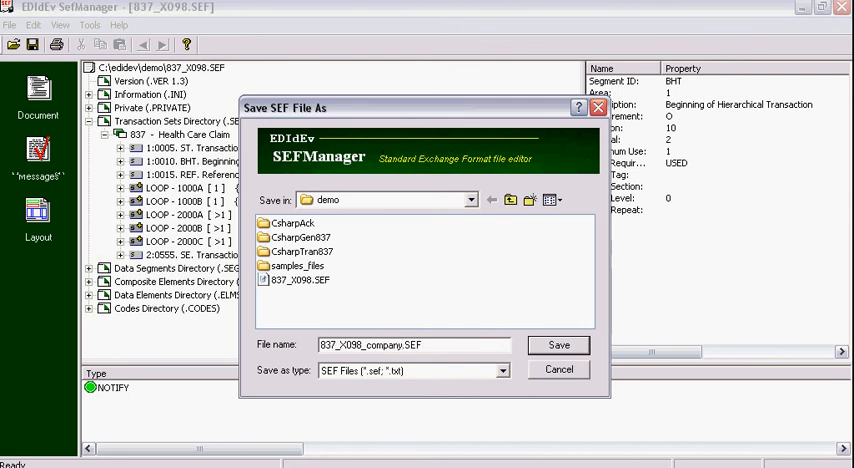
text(A)
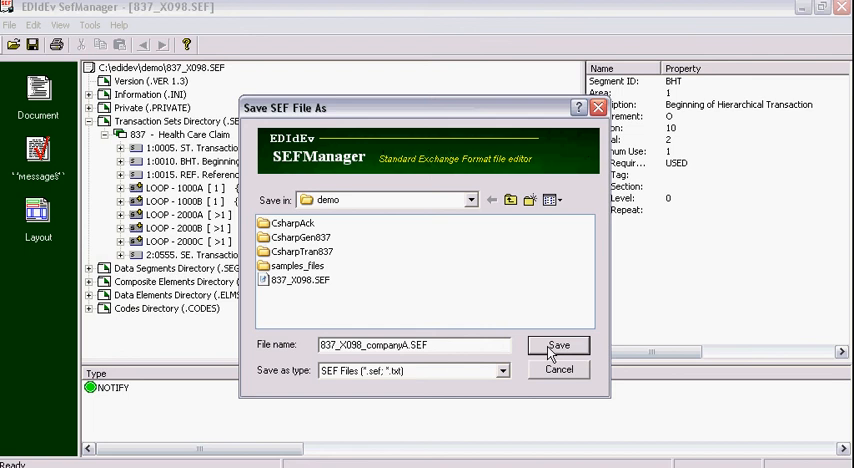
click(559, 345)
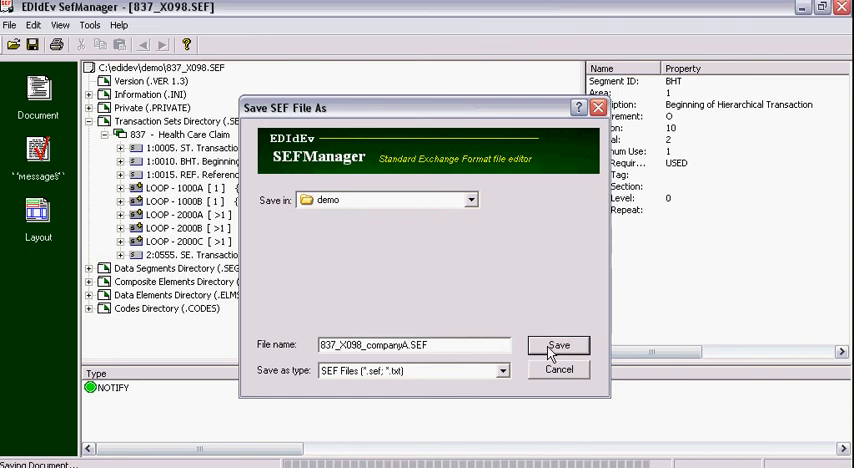
click(559, 345)
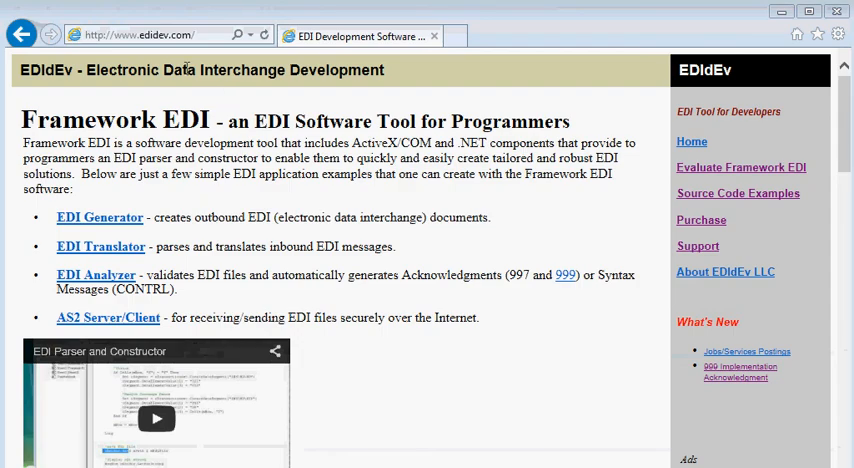
Step: Select the edidev.com address in Internet Explorer's address bar
click(150, 34)
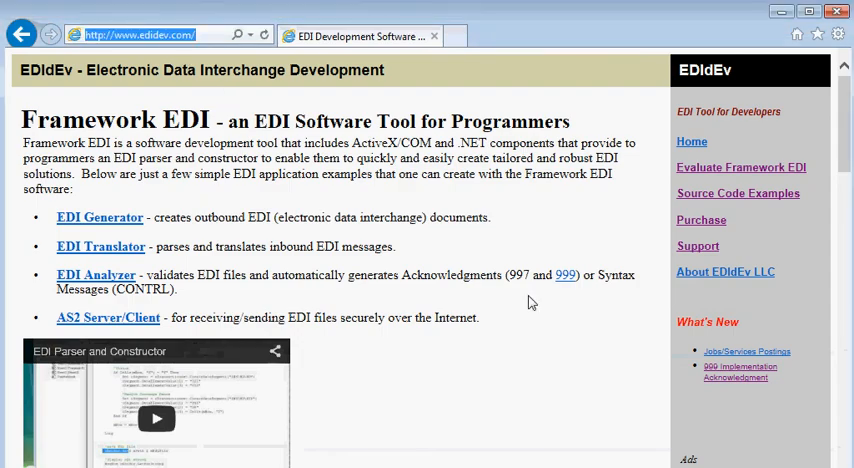